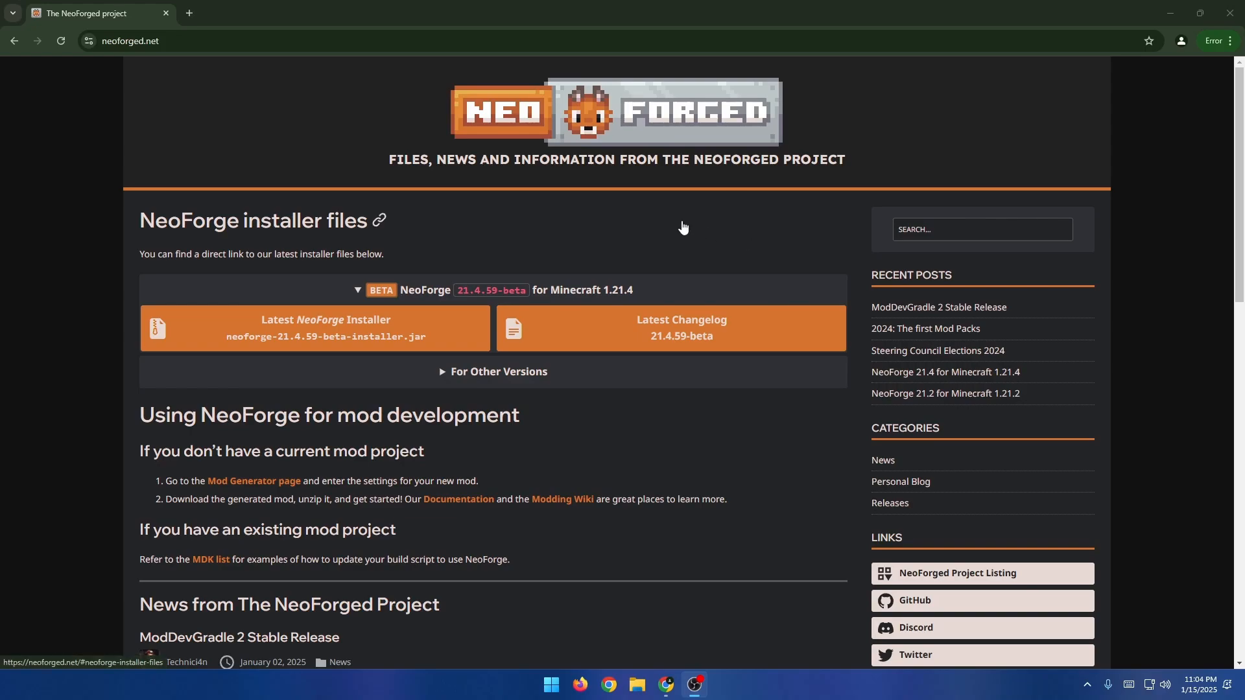
pyautogui.moveTo(659, 253)
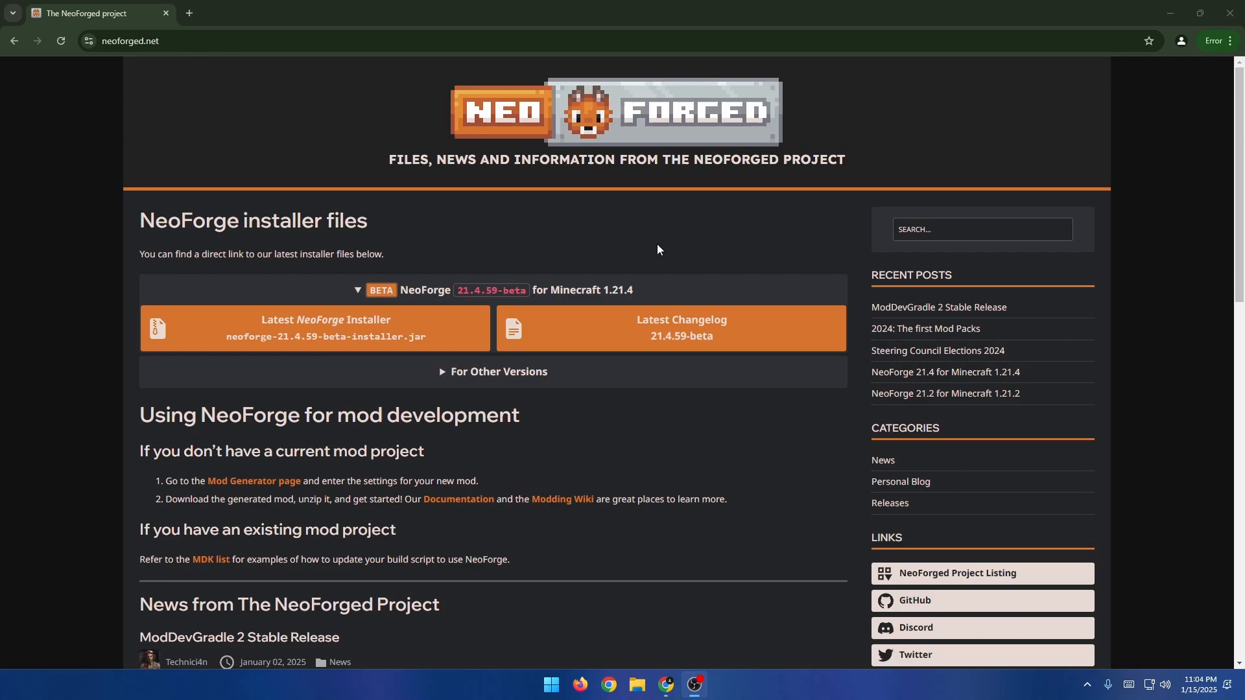
pyautogui.moveTo(647, 261)
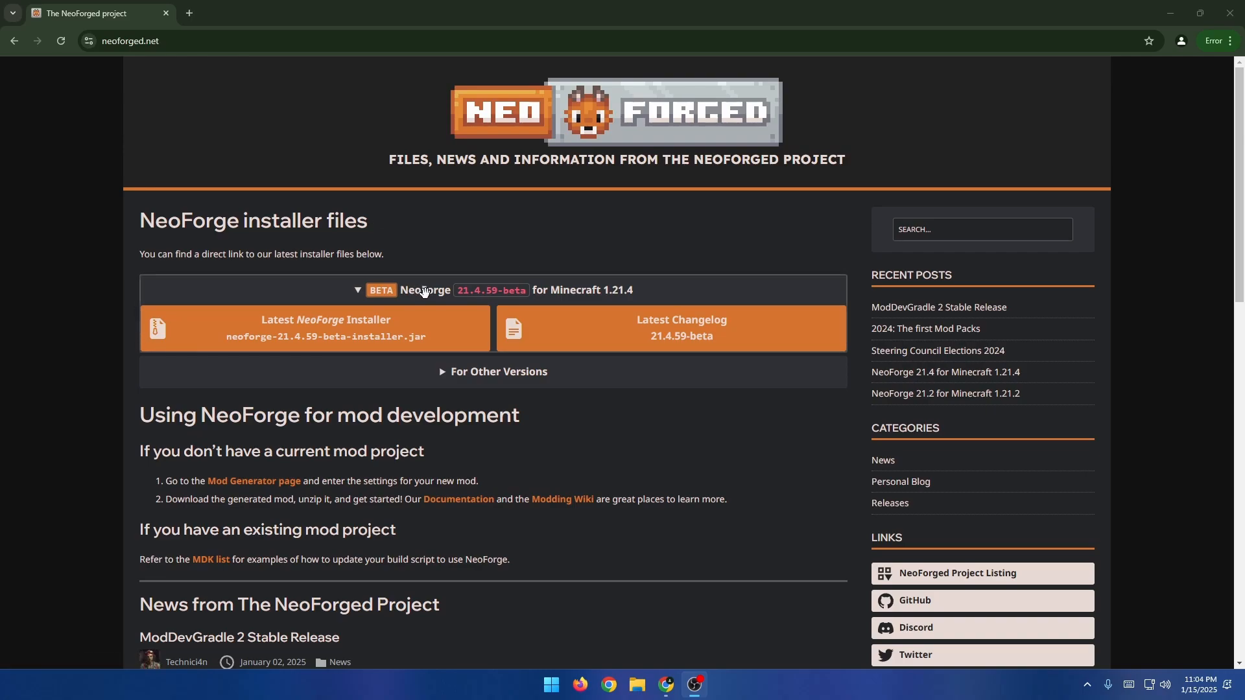
pyautogui.moveTo(624, 291)
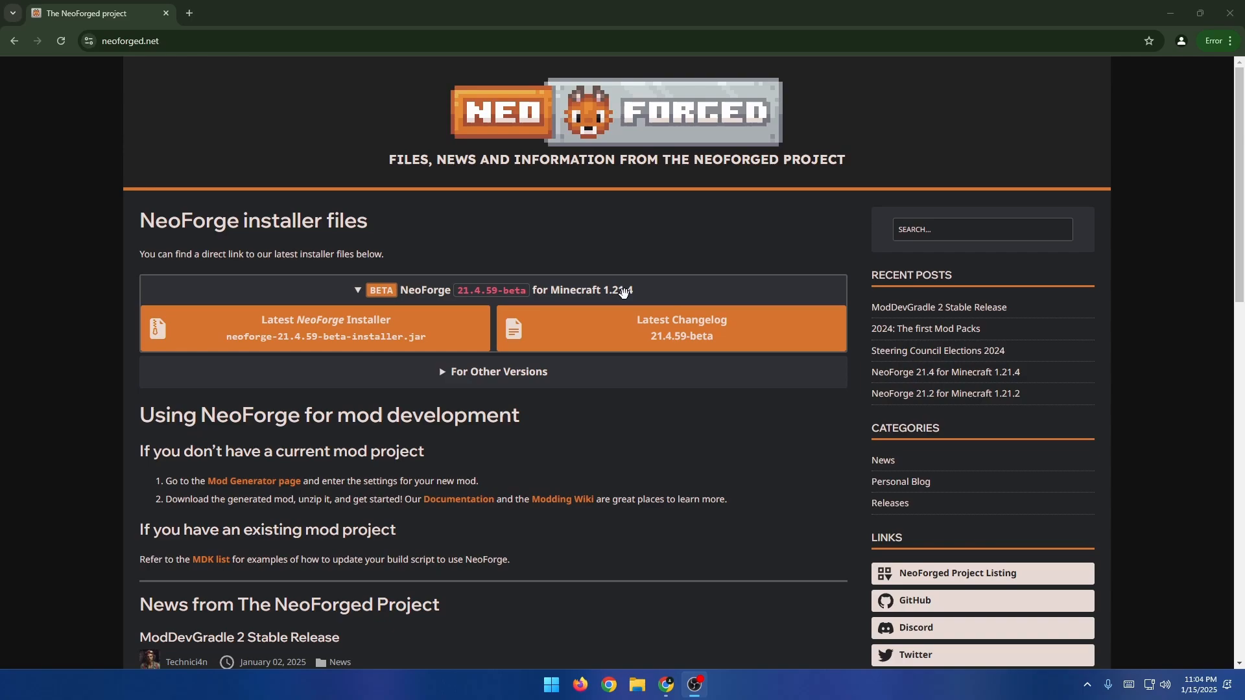
pyautogui.moveTo(508, 171)
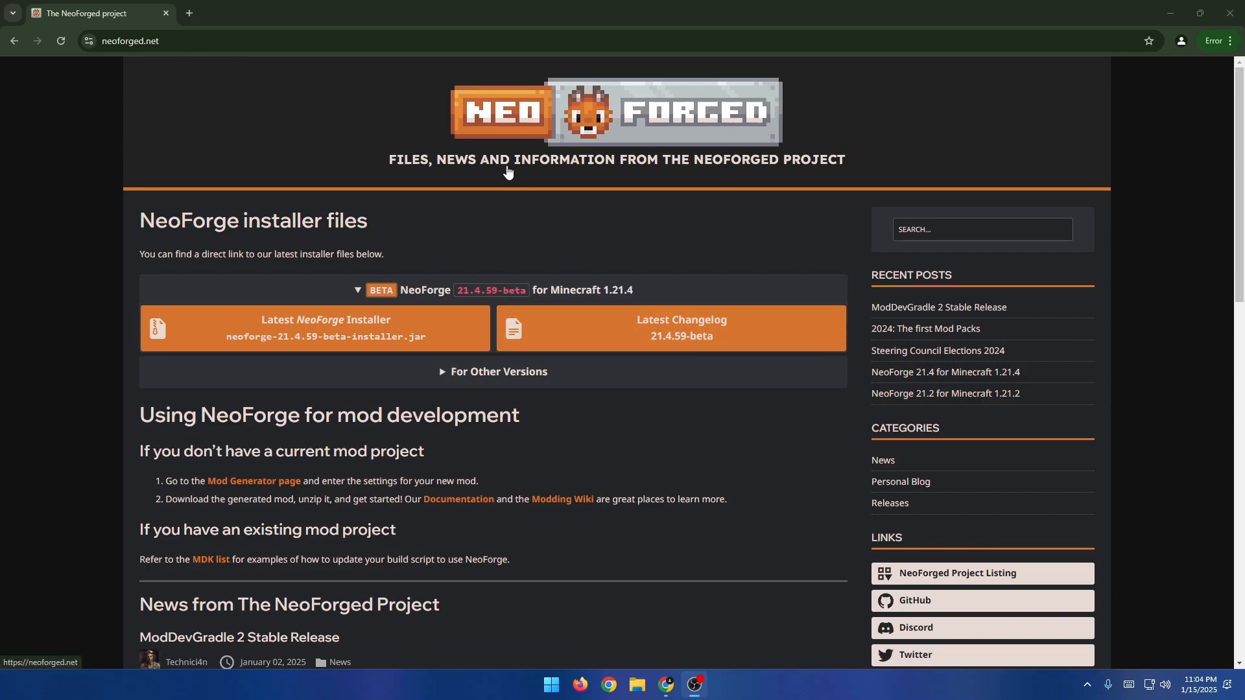
pyautogui.moveTo(489, 207)
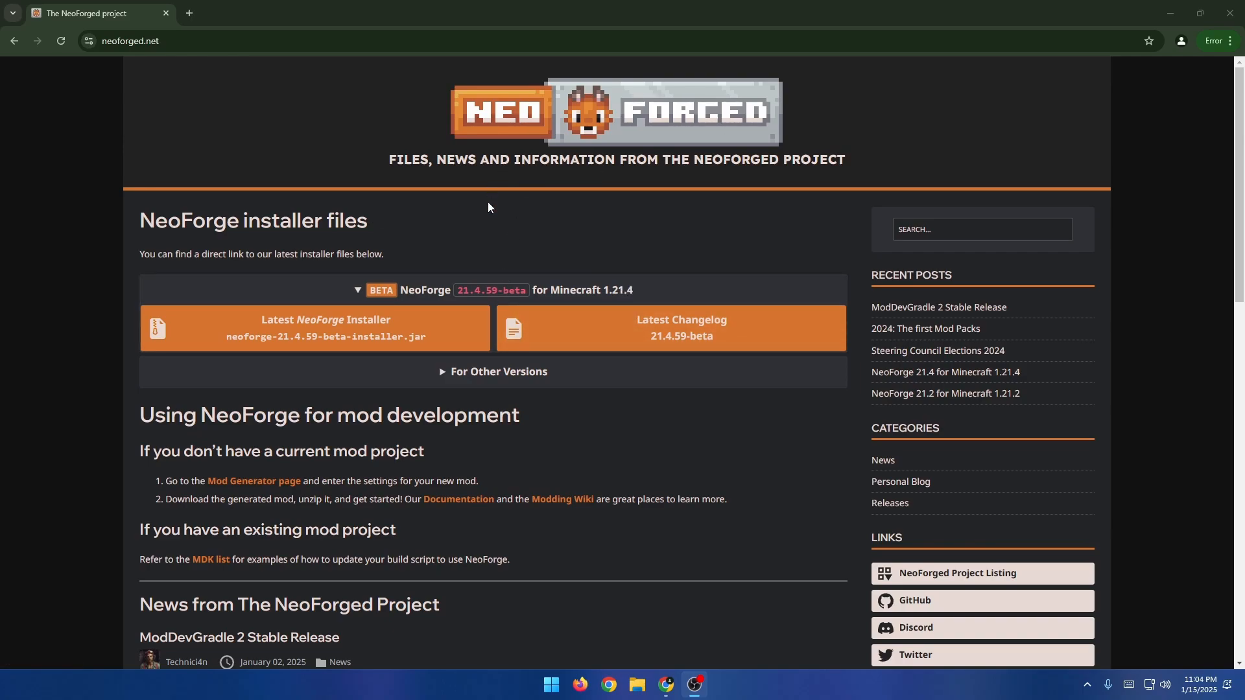
pyautogui.moveTo(254, 337)
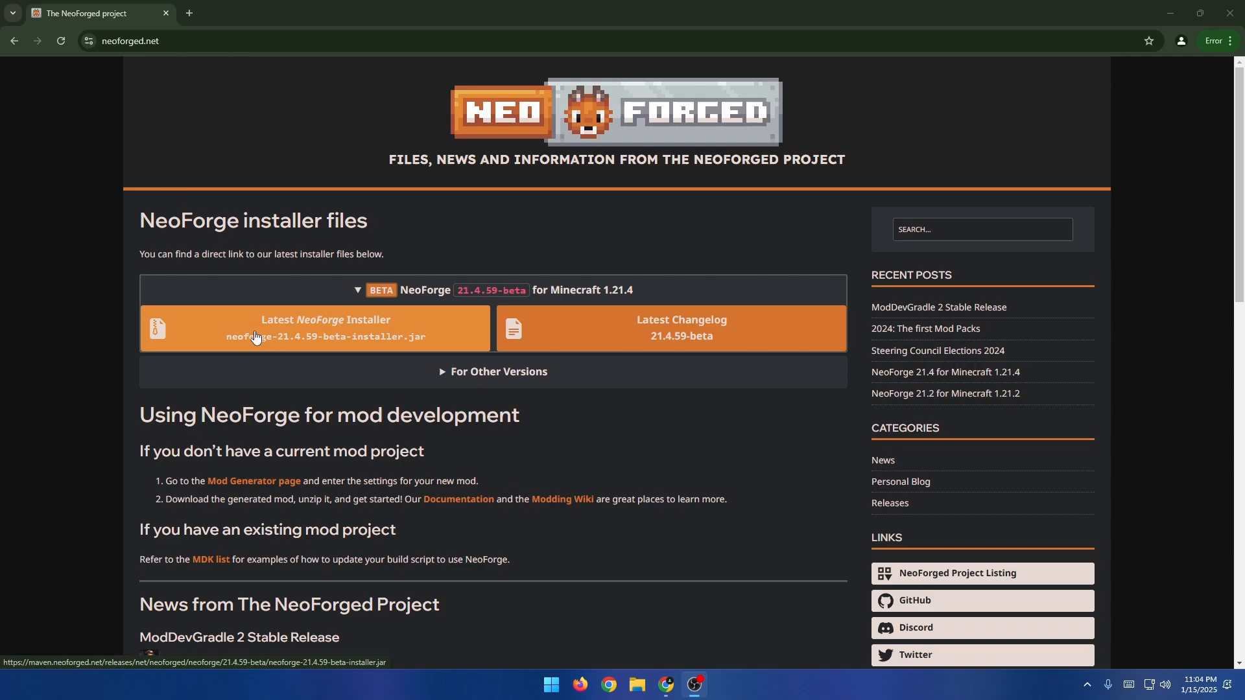
# Download neoforge-21.4.59-beta-installer.jar for Minecraft 1.21.4 and confirm it finished
pyautogui.click(325, 328)
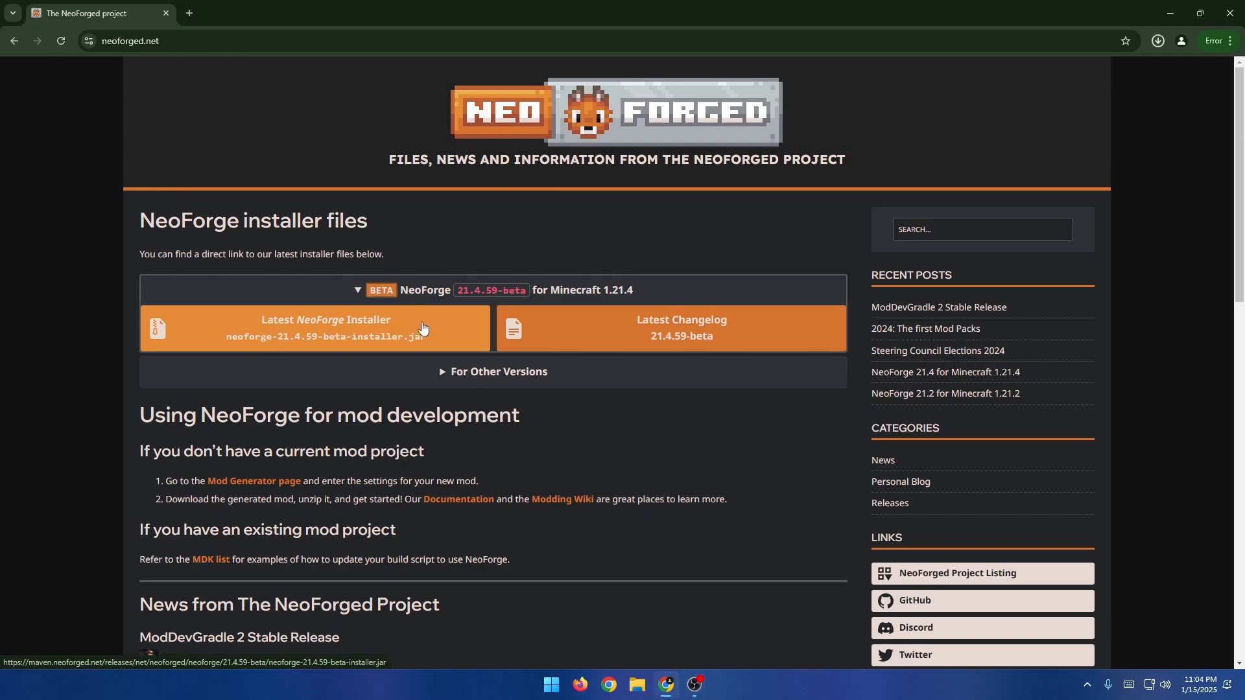
pyautogui.click(315, 328)
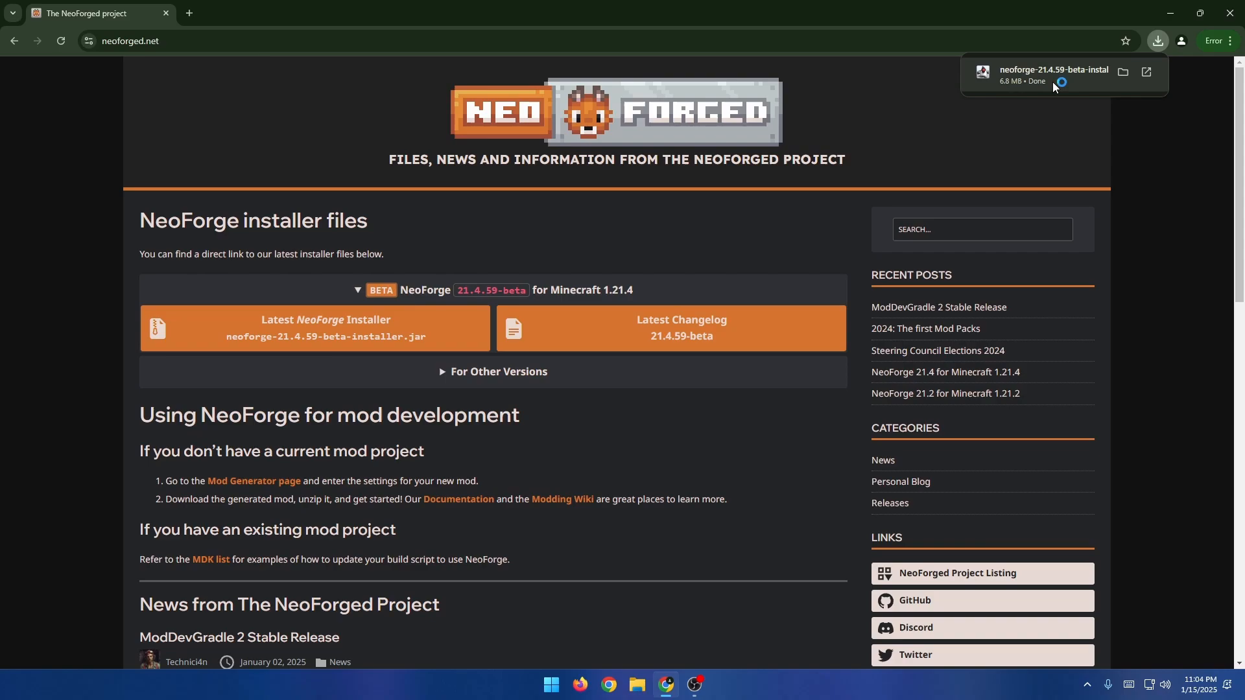
pyautogui.moveTo(791, 315)
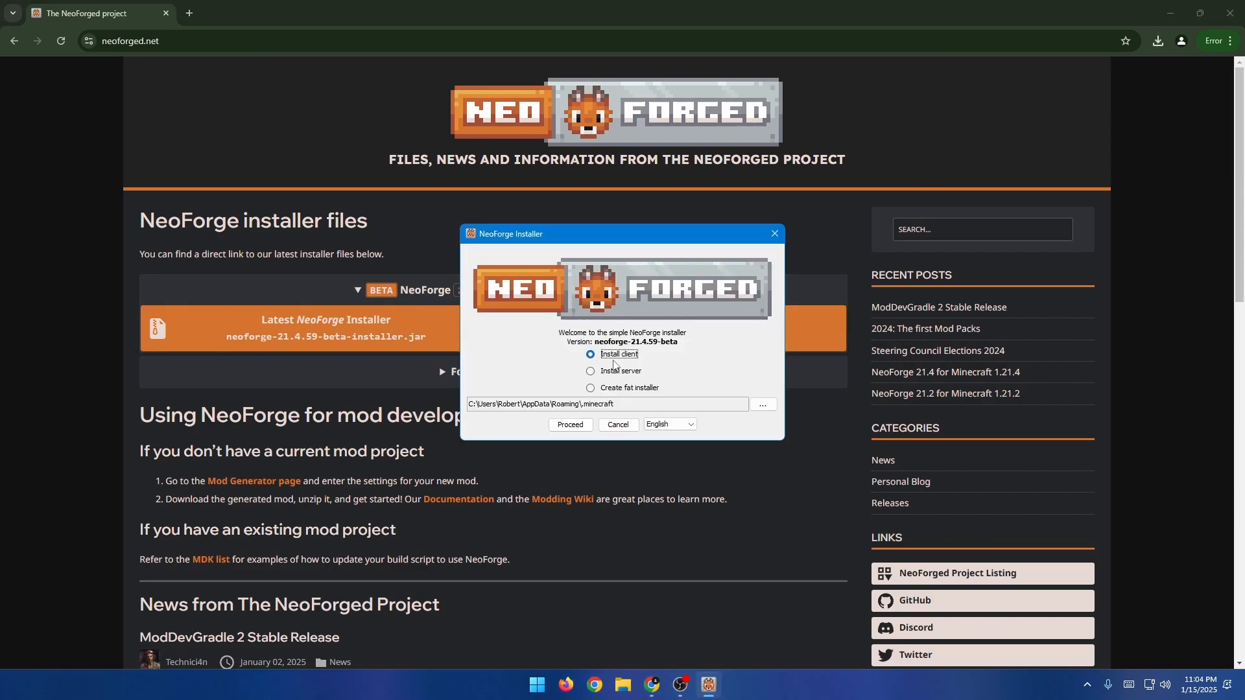
pyautogui.moveTo(648, 374)
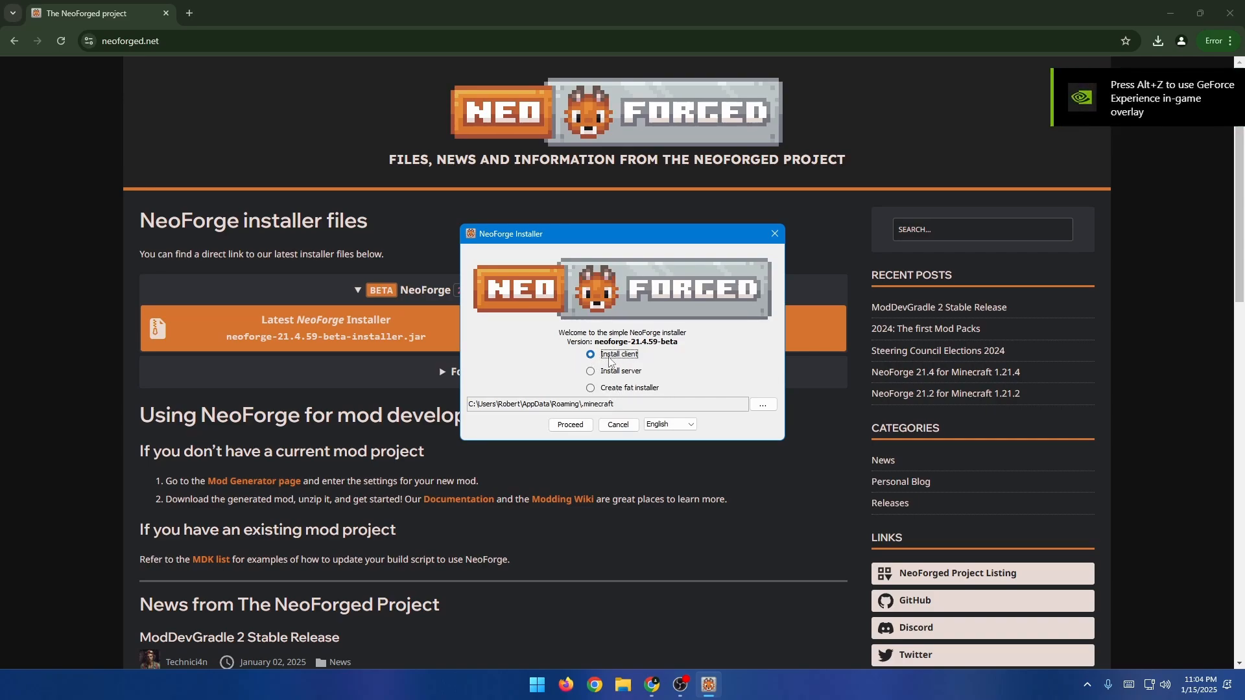
# Install the NeoForge 21.4.59-beta client profile and acknowledge Installation Complete
pyautogui.click(569, 427)
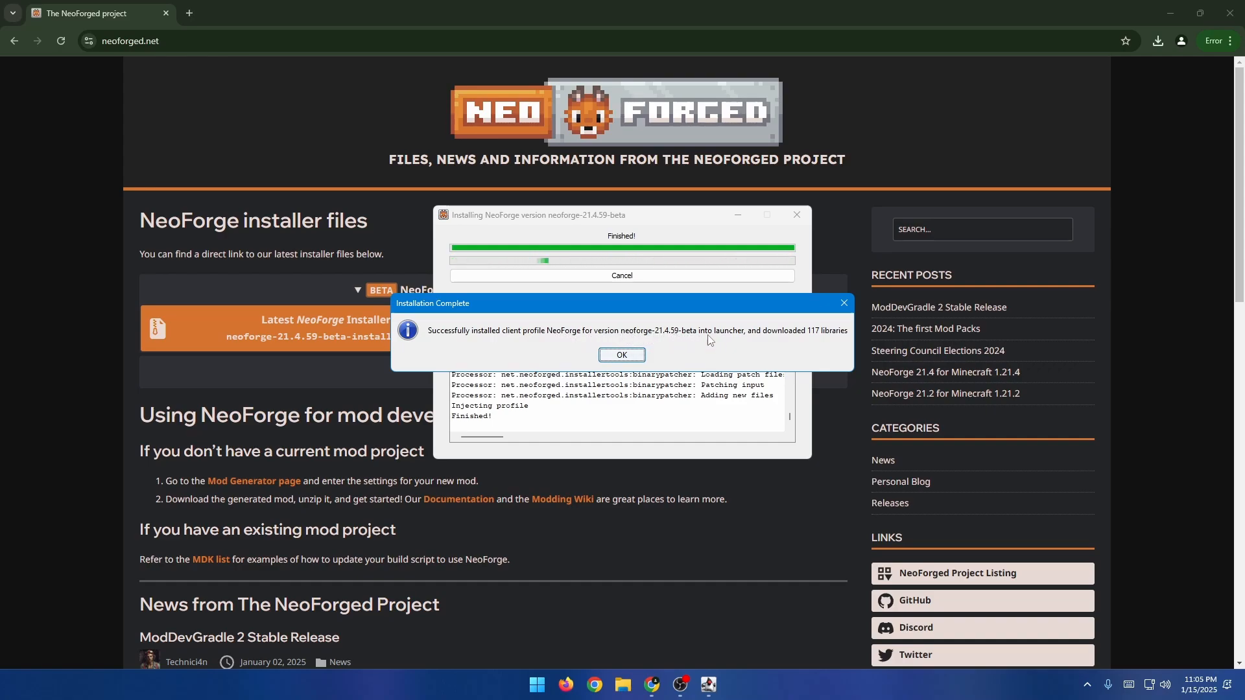
pyautogui.click(621, 354)
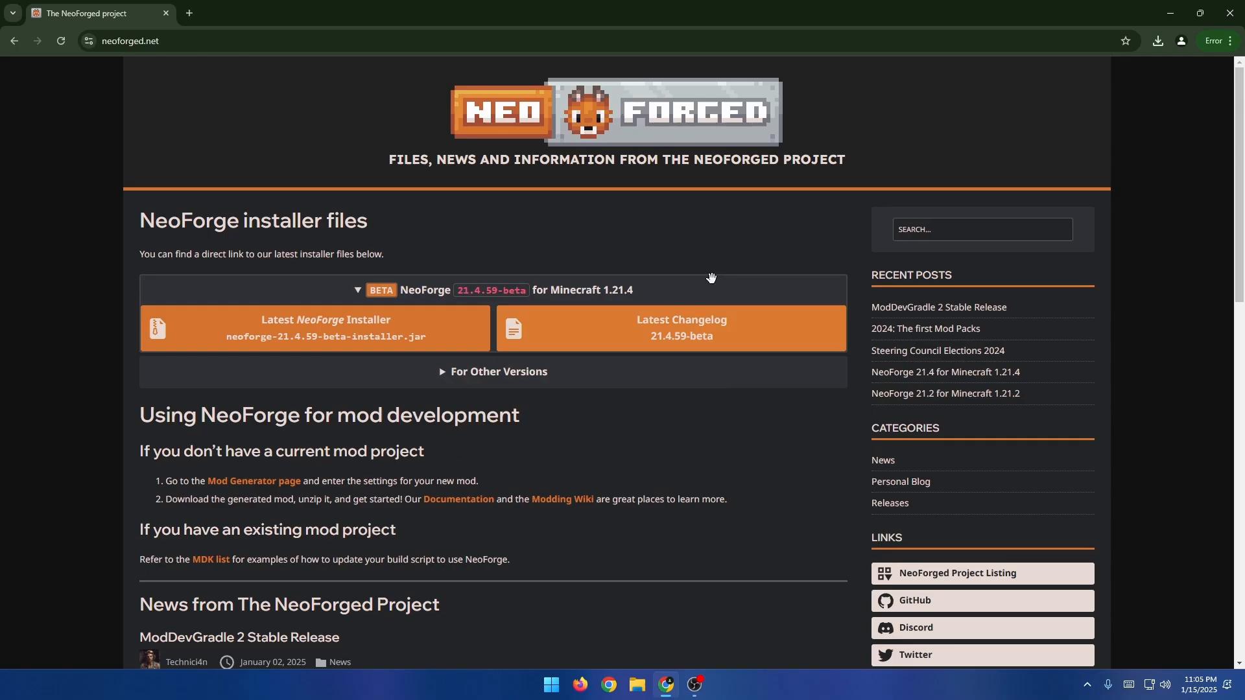
# Search the Start menu for 'minb' to locate the Minecraft Launcher
pyautogui.click(566, 684)
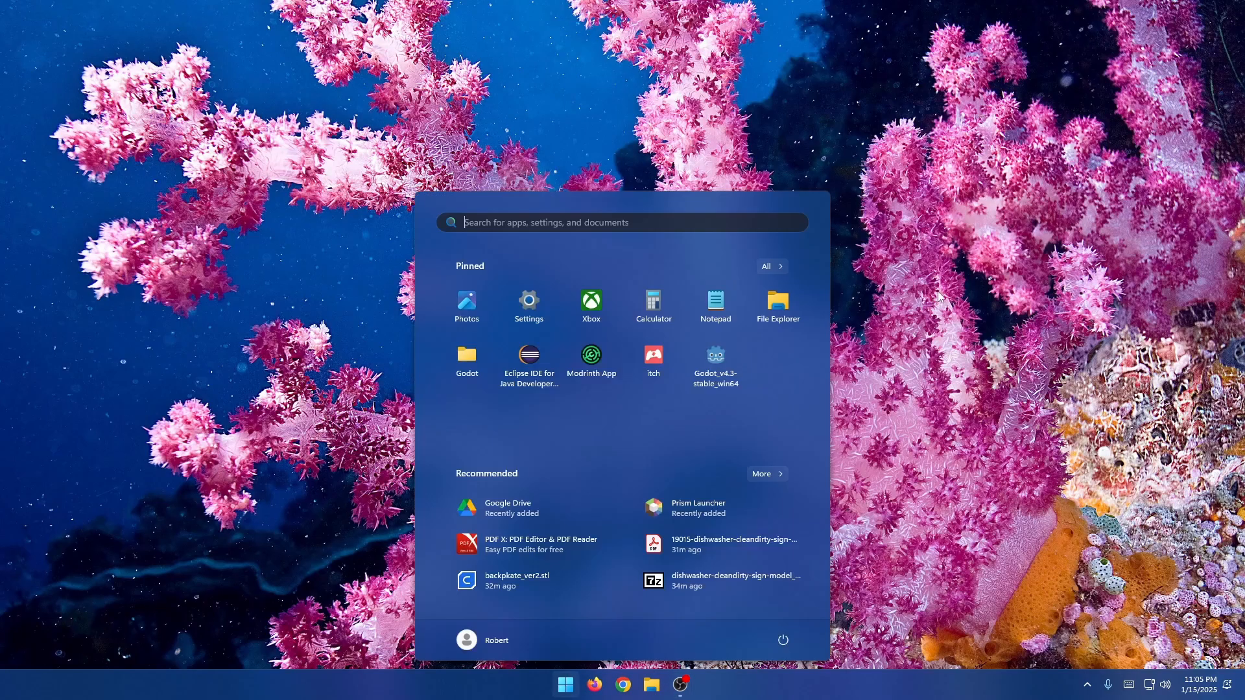
pyautogui.write('minb')
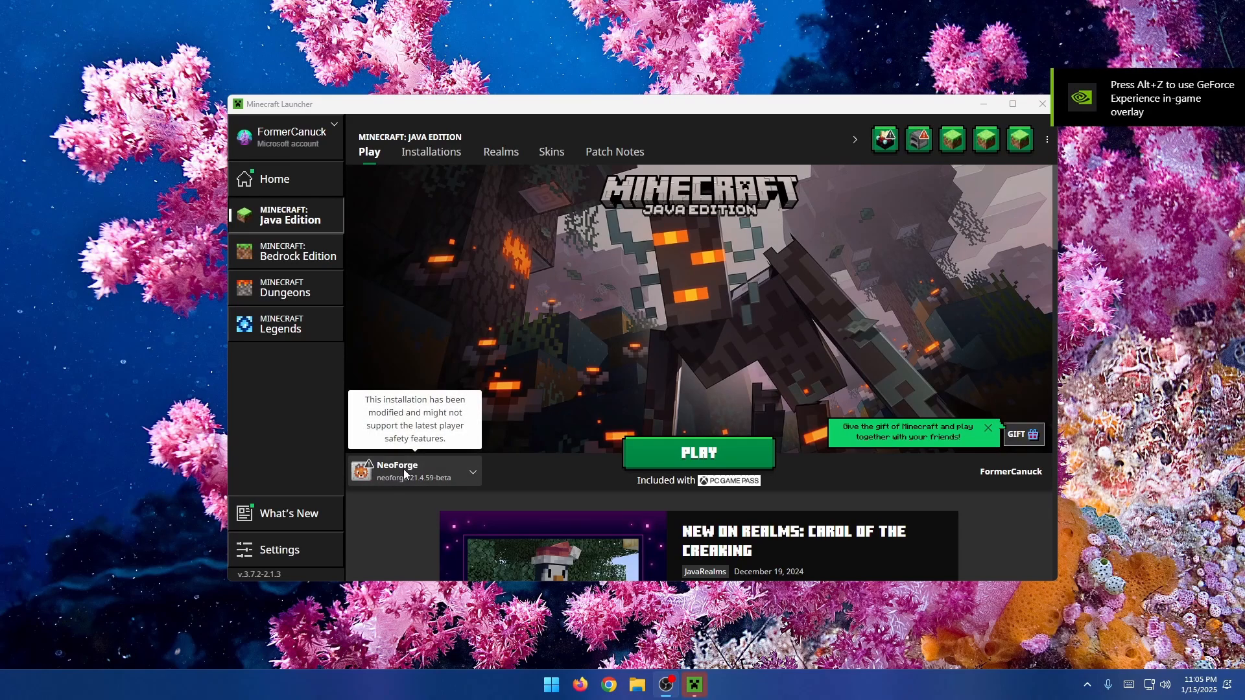
pyautogui.moveTo(436, 474)
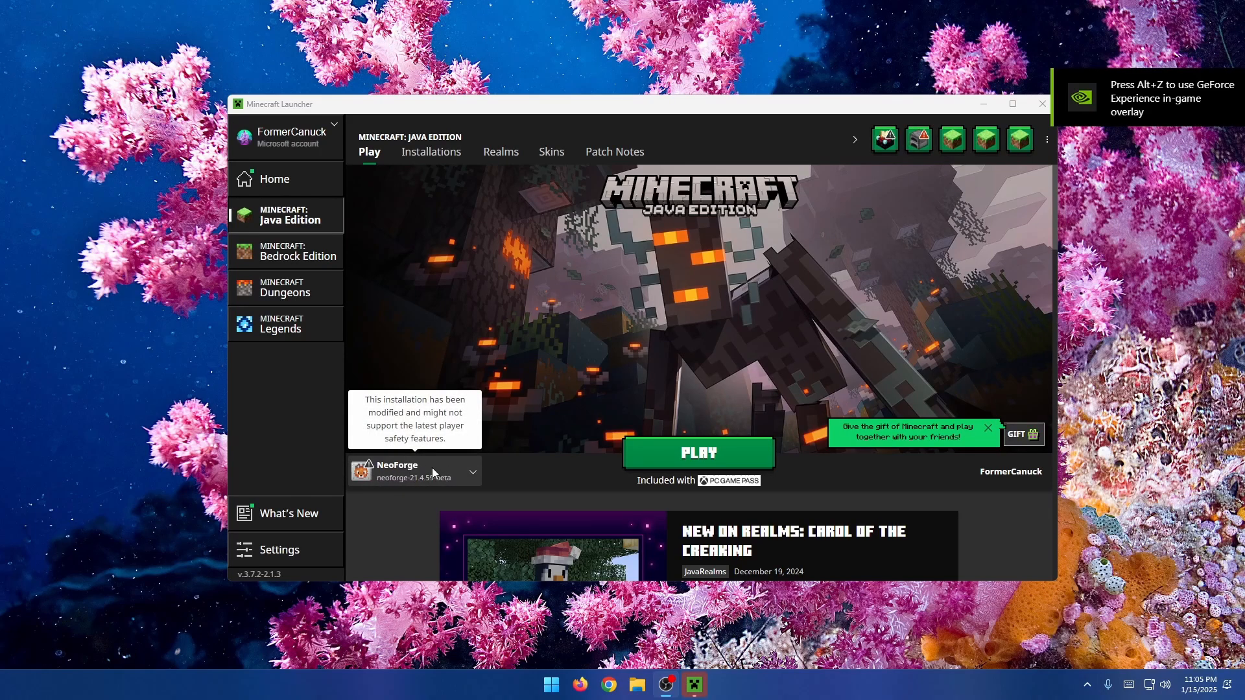
# Select the NeoForge profile in Play and verify it under Installations
pyautogui.click(472, 472)
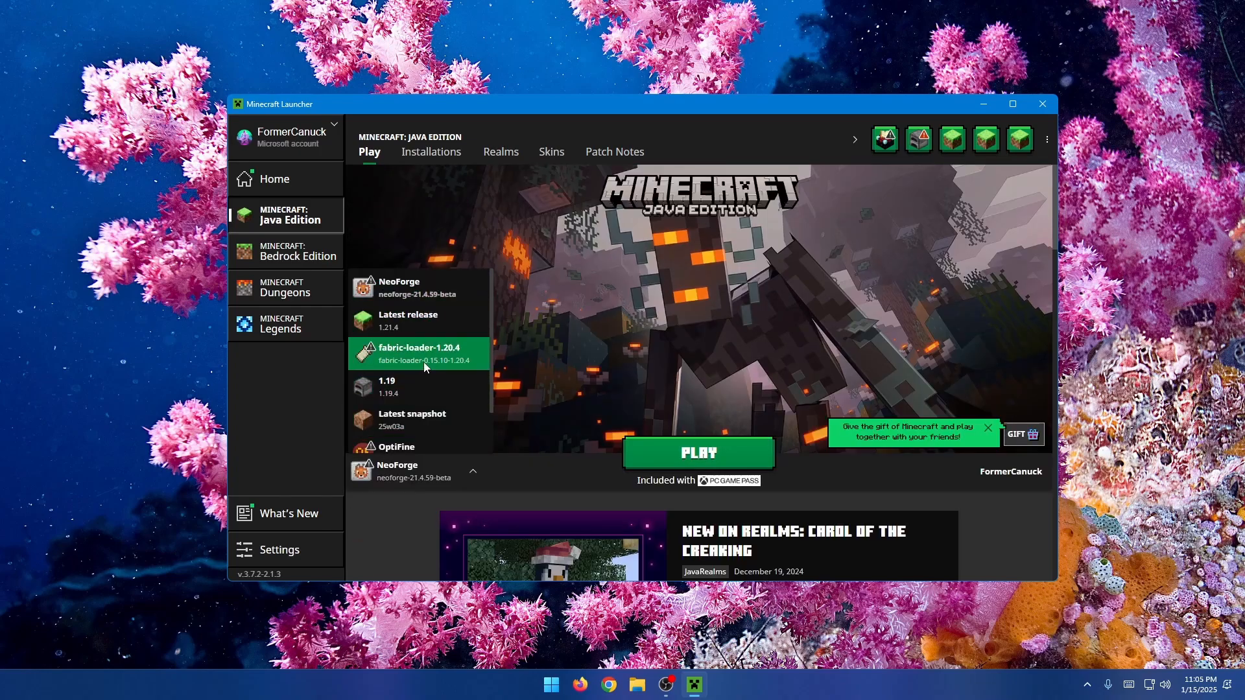
pyautogui.click(473, 471)
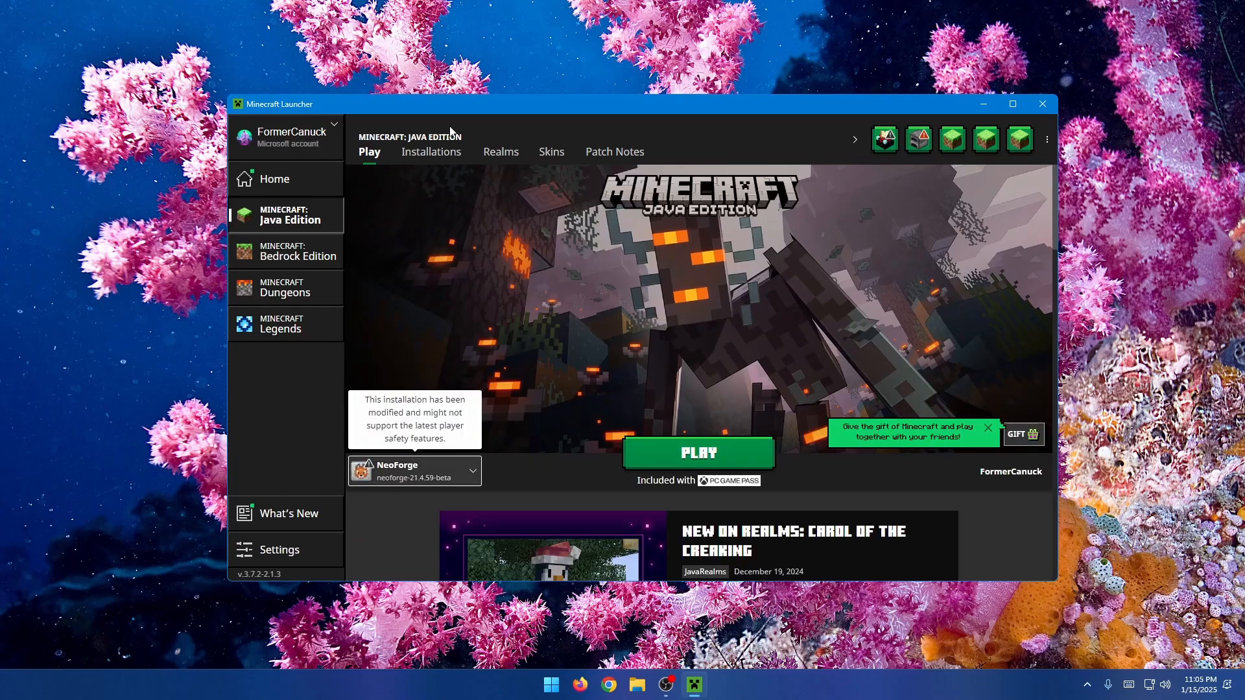
pyautogui.click(431, 152)
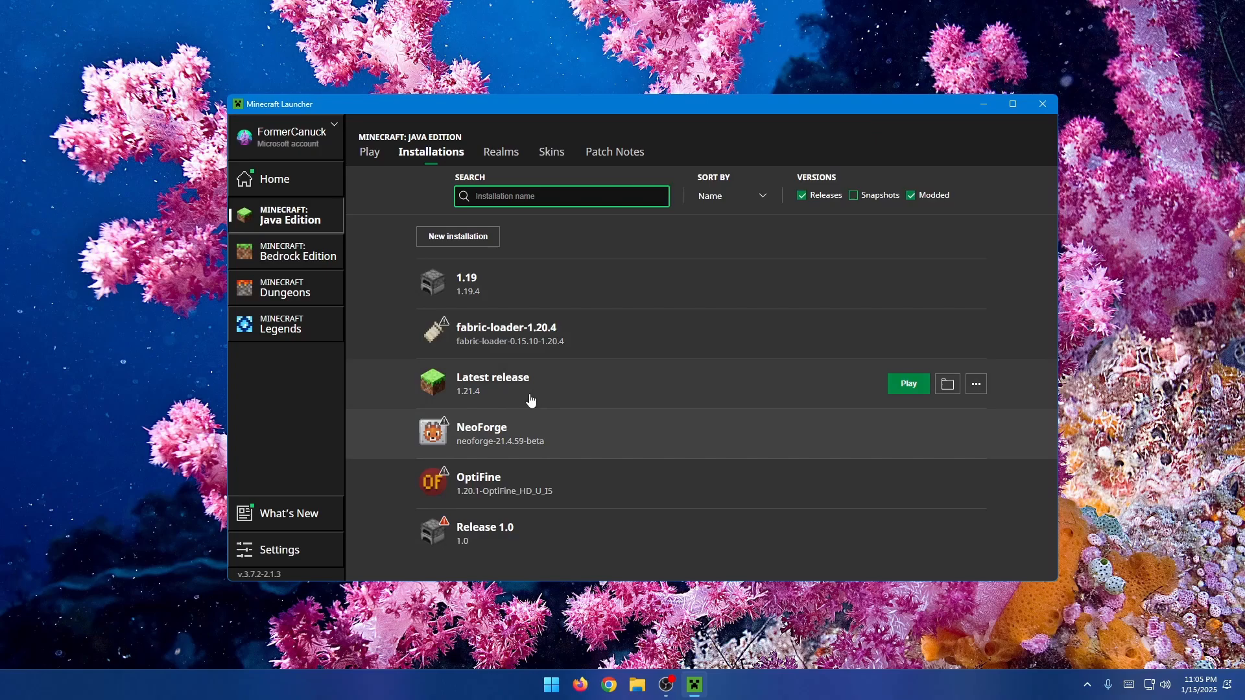
pyautogui.click(368, 152)
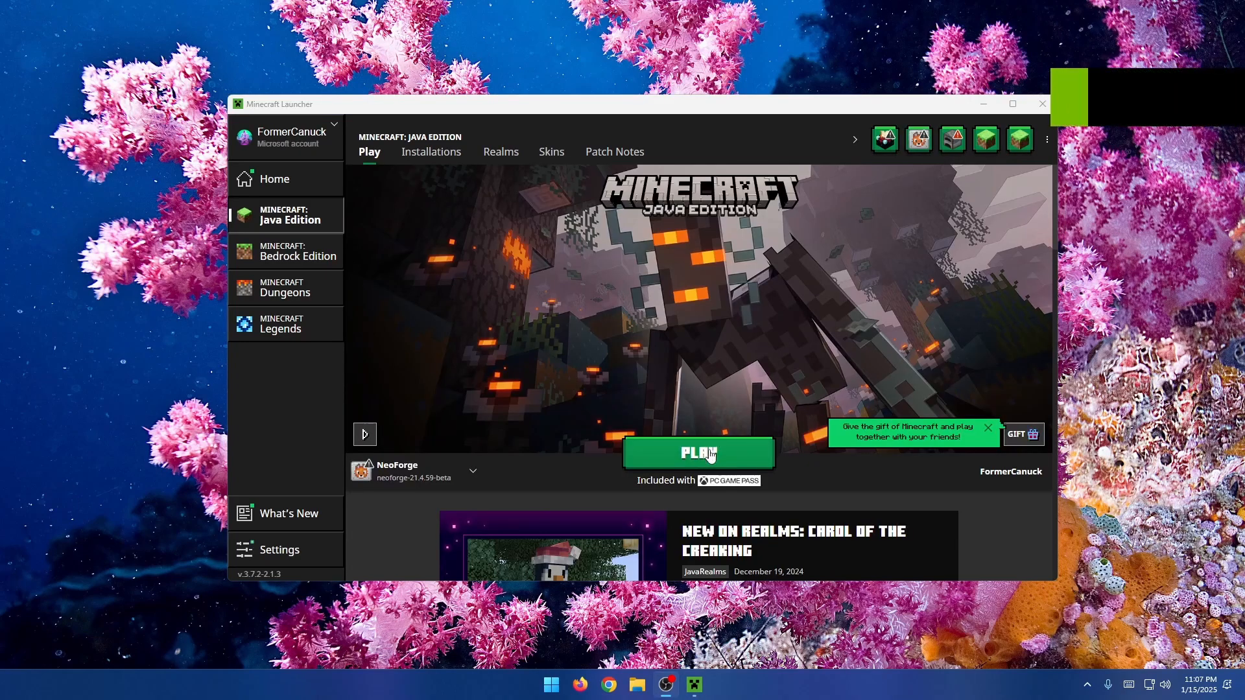
# Launch Minecraft with the NeoForge profile so the NeoForge loading window appears
pyautogui.click(697, 453)
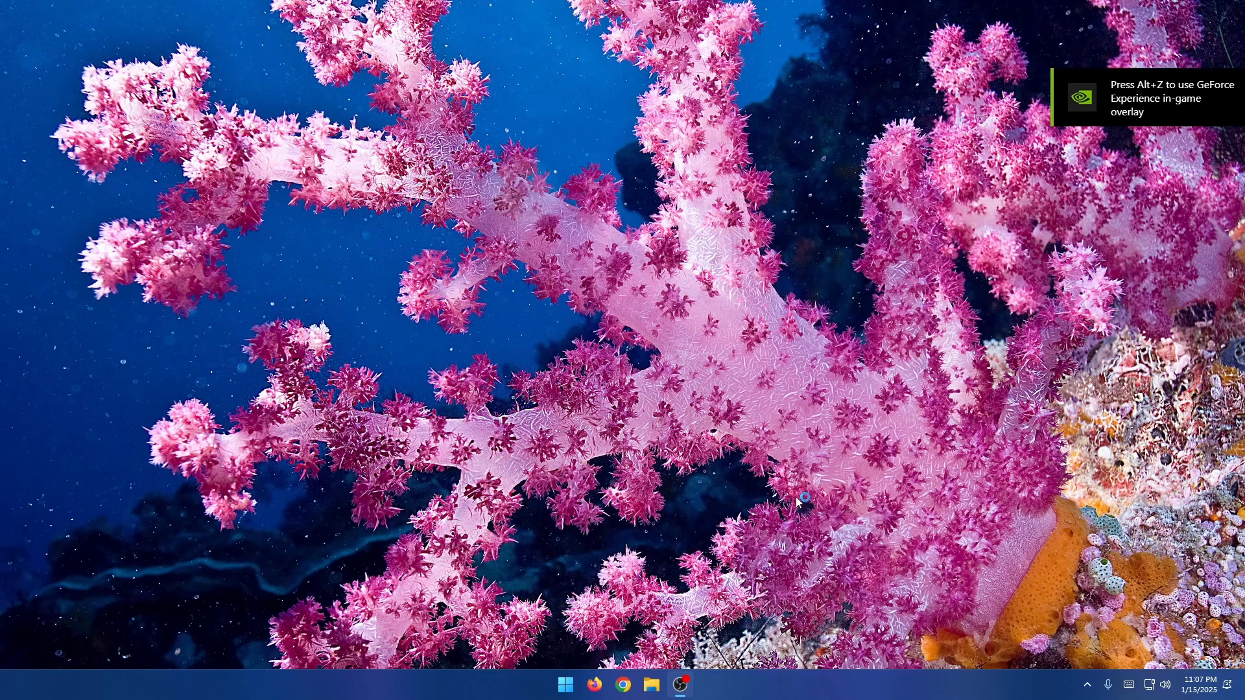
pyautogui.click(678, 684)
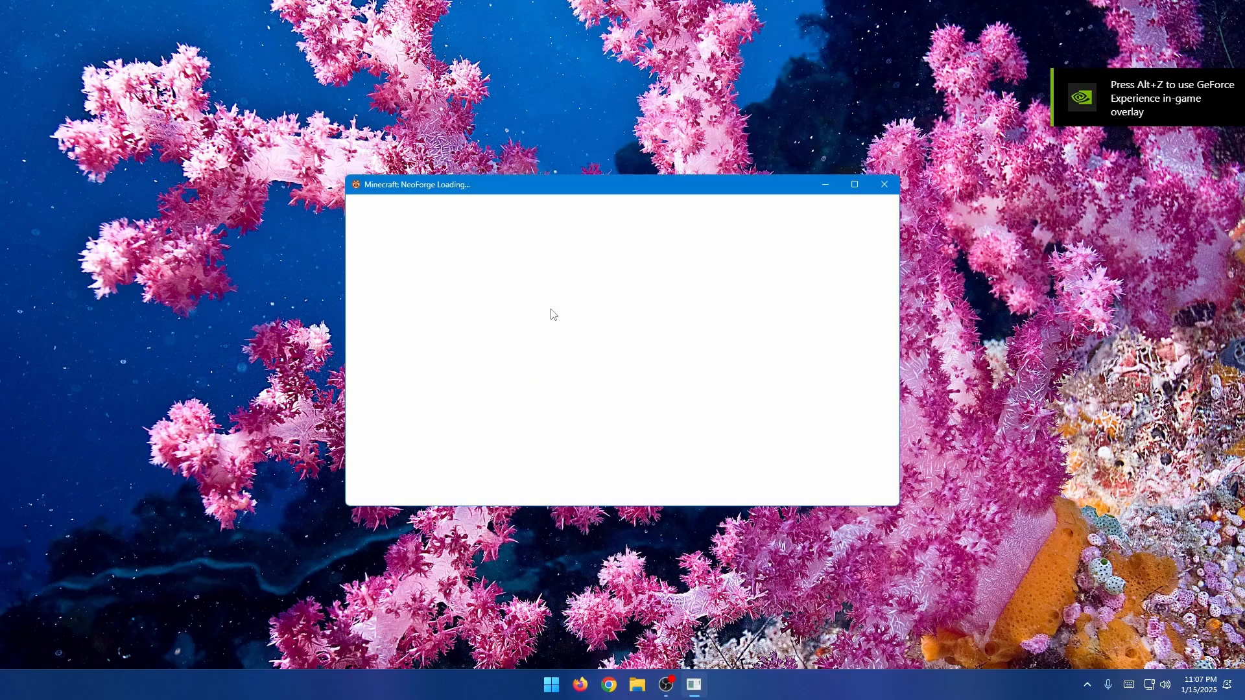